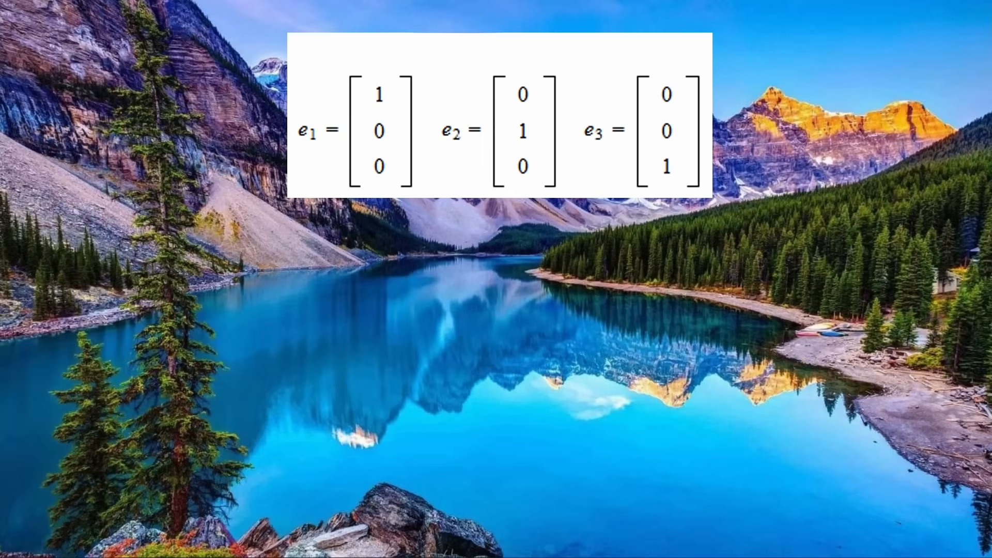
Drag the hue slider from blue #4287f5 via purple and teal to yellow #f5cb42.
{"action": "type", "text": "in"}
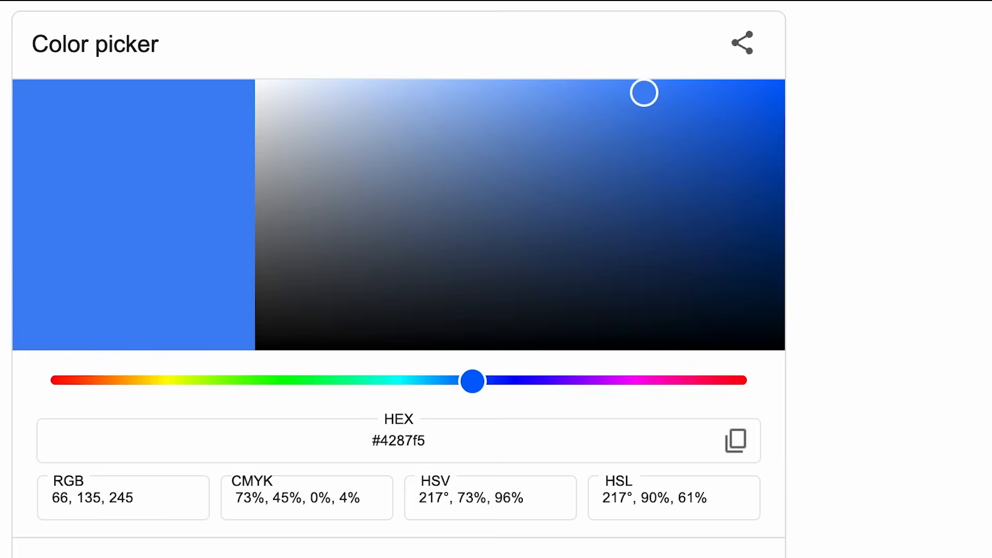
{"action": "left_click_drag", "start_coordinate": [474, 381], "coordinate": [530, 381]}
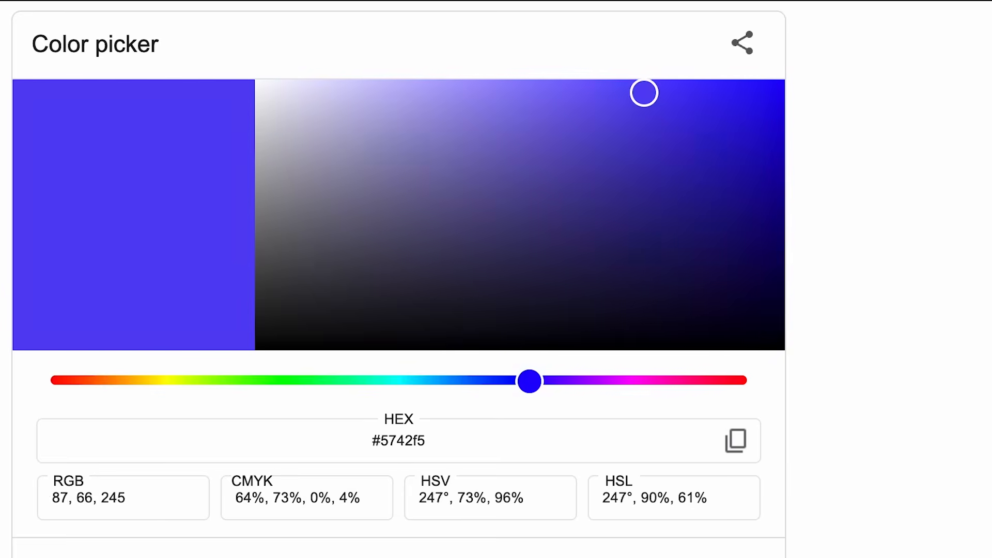
{"action": "left_click_drag", "start_coordinate": [530, 381], "coordinate": [375, 381]}
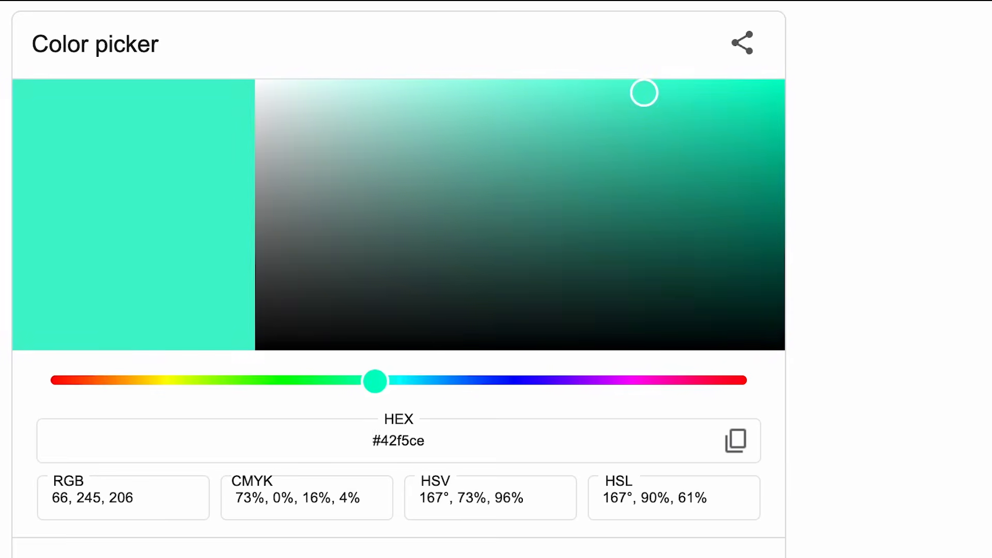
{"action": "left_click_drag", "start_coordinate": [376, 380], "coordinate": [142, 380]}
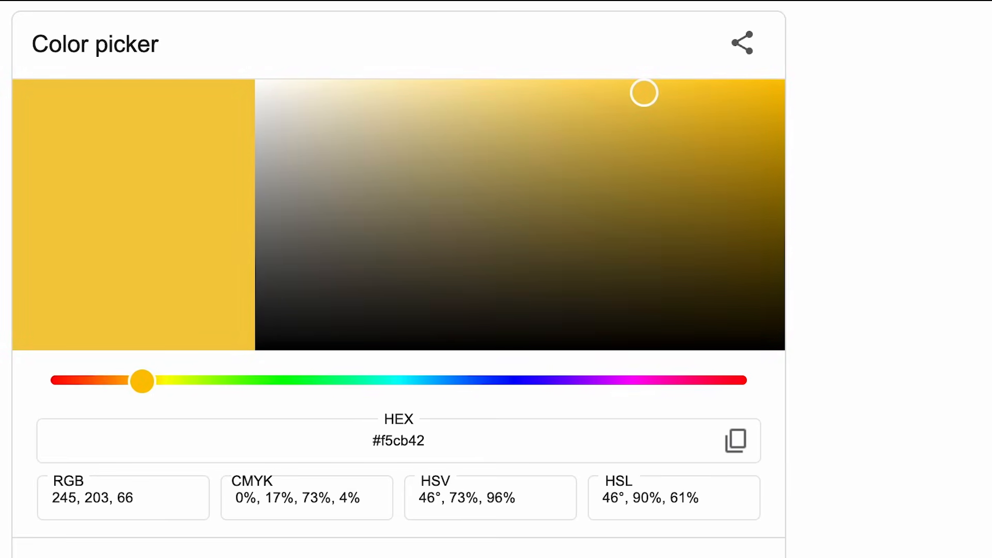
{"action": "left_click_drag", "start_coordinate": [142, 380], "coordinate": [116, 381]}
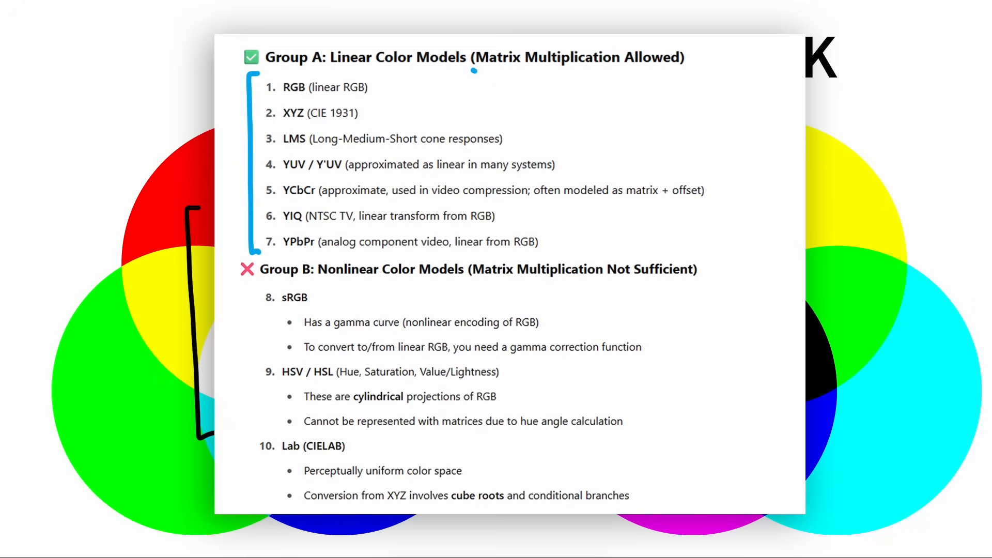
Underline 'Matrix Multiplication Allowed' in blue and bracket items 8–10 in orange.
{"action": "left_click_drag", "start_coordinate": [476, 73], "coordinate": [680, 73]}
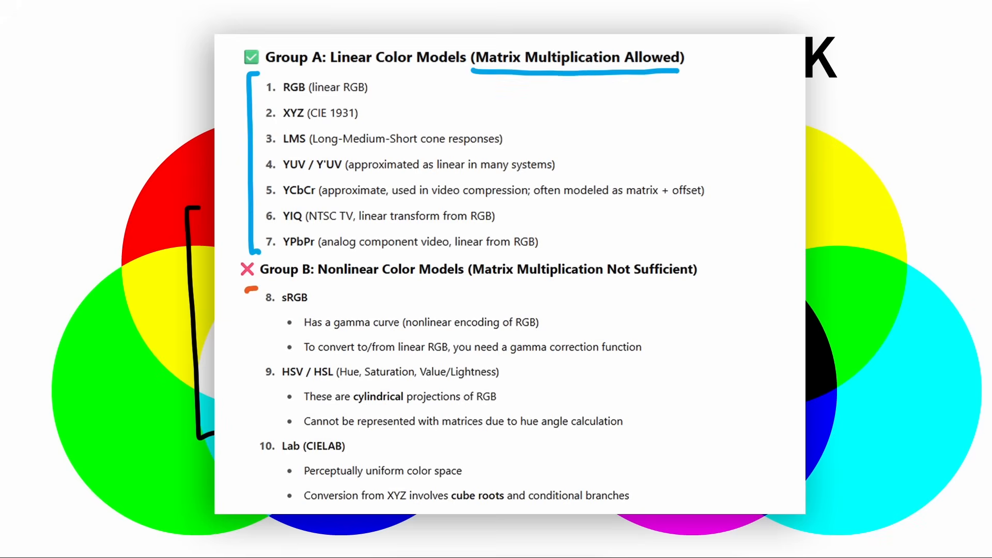
{"action": "left_click_drag", "start_coordinate": [248, 294], "coordinate": [252, 469]}
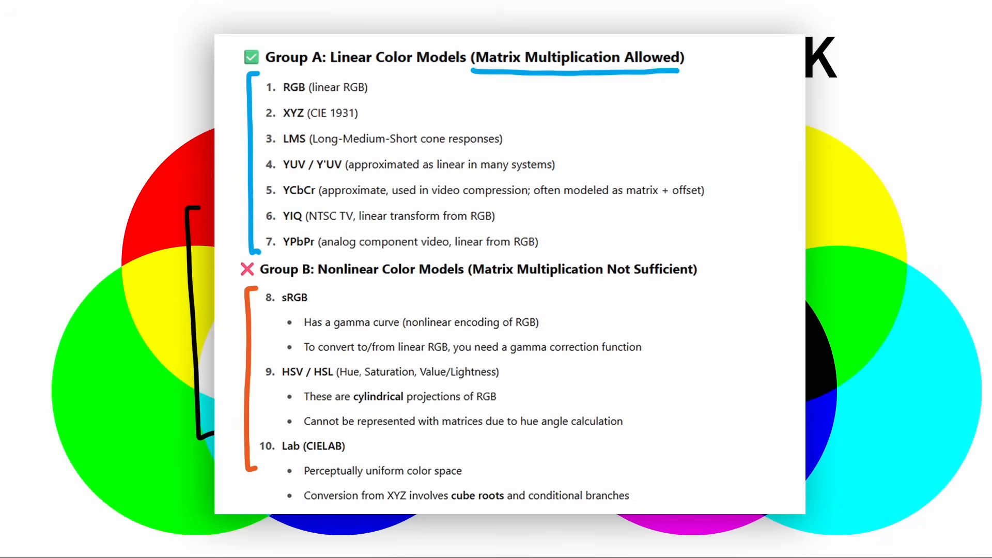
{"action": "left_click_drag", "start_coordinate": [471, 283], "coordinate": [699, 282]}
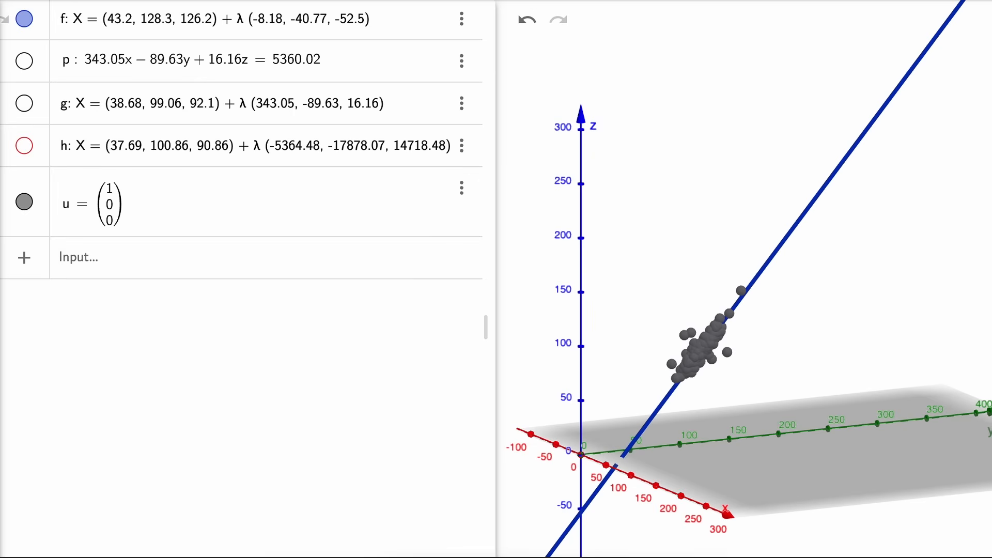
{"action": "left_click_drag", "start_coordinate": [605, 149], "coordinate": [643, 149]}
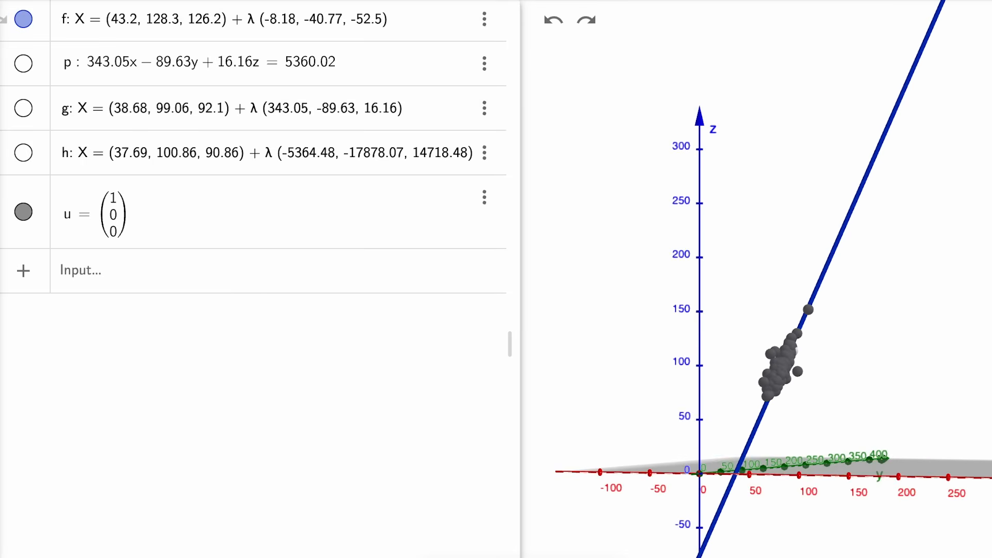
Turn on visibility of second principal axis h and plane p in Algebra view.
{"action": "left_click", "coordinate": [24, 152]}
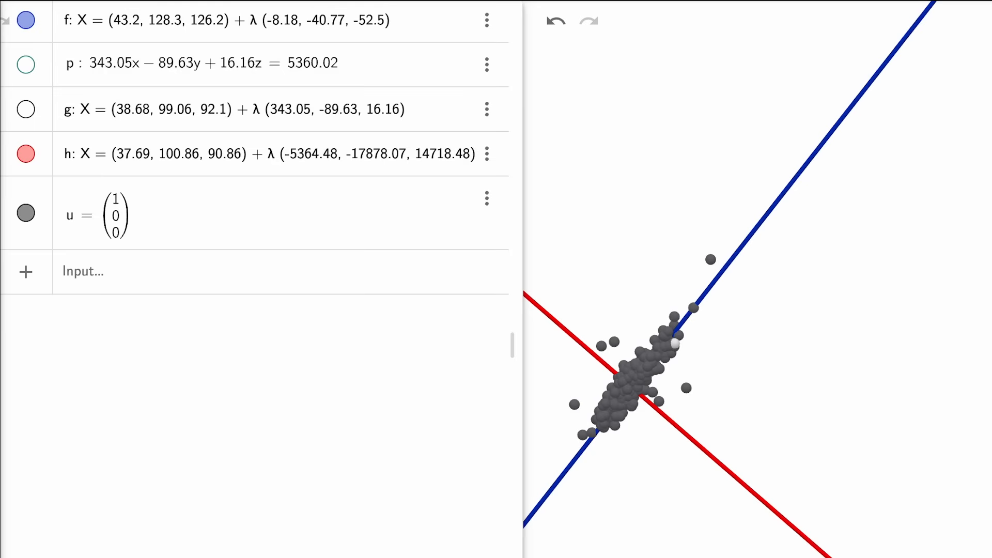
{"action": "left_click", "coordinate": [26, 64]}
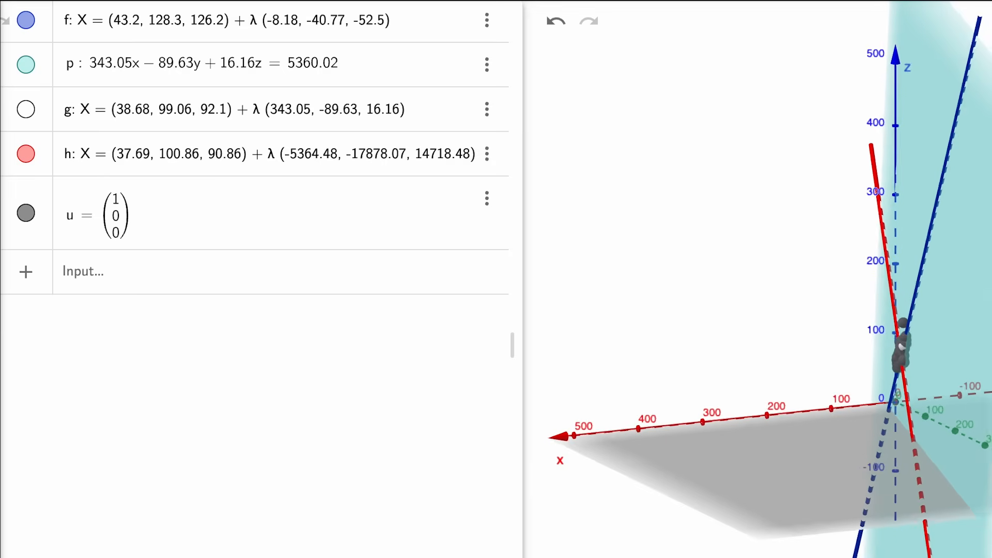
{"action": "left_click", "coordinate": [26, 64]}
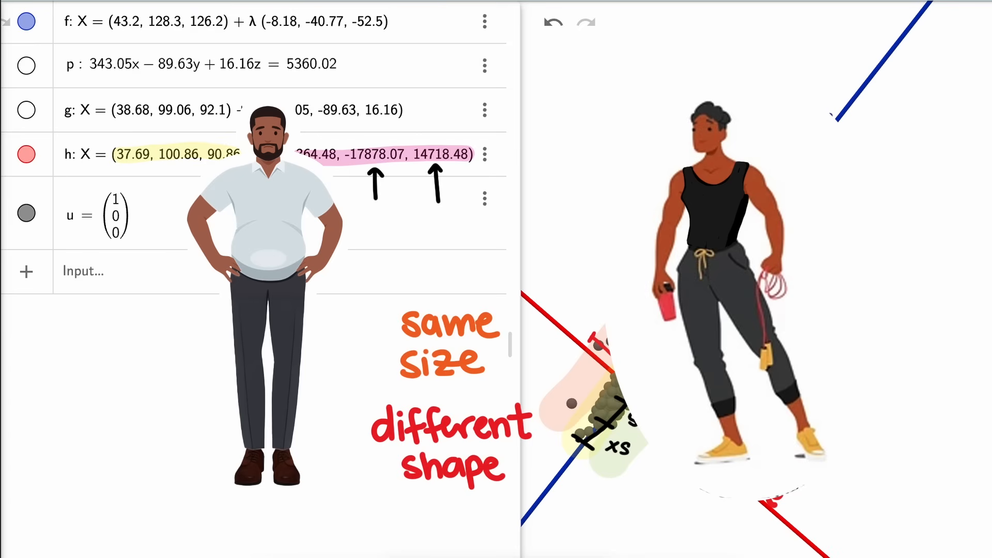
Draw a '36 reg' tag on the left figure and an empty tag on the right.
{"action": "left_click_drag", "start_coordinate": [231, 307], "coordinate": [202, 373]}
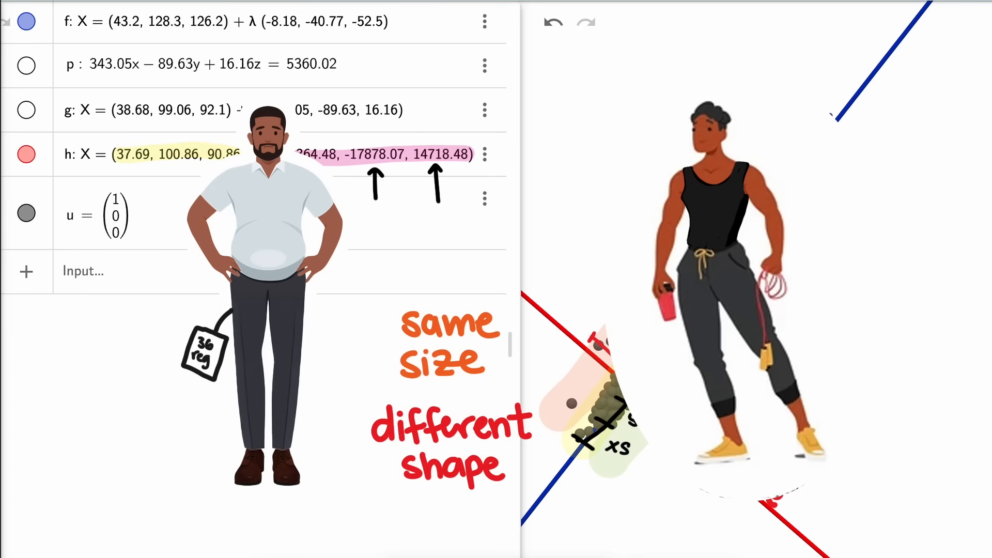
{"action": "left_click_drag", "start_coordinate": [792, 310], "coordinate": [817, 361]}
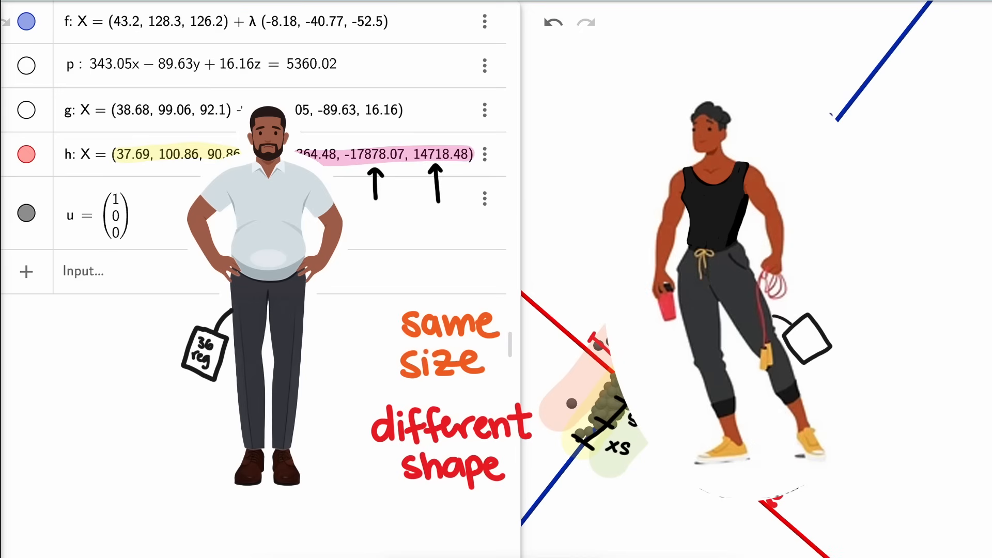